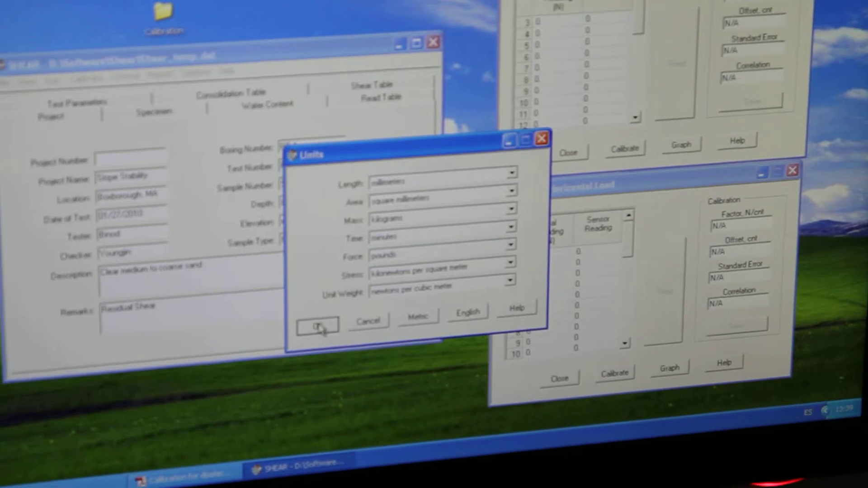
- Confirm metric length and area units with pounds for force in the Units dialog
left_click(316, 326)
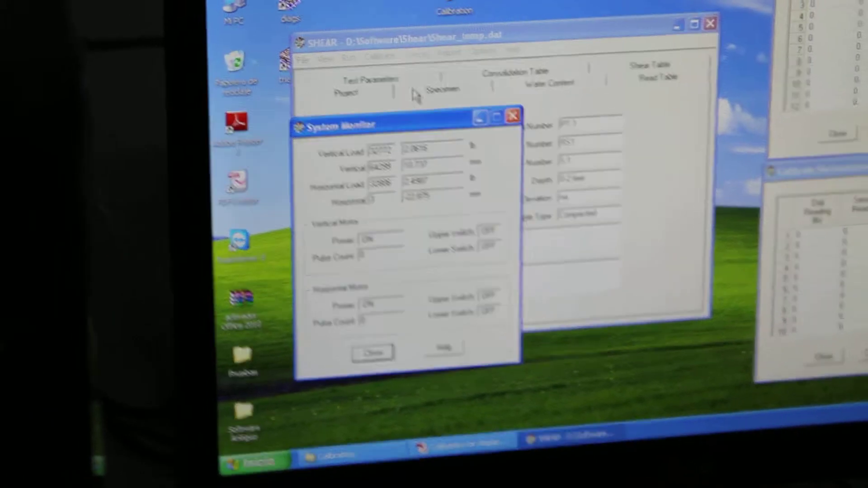
- Show the Vertical Load channel's calibration factor, offset and date in Calibration Summary
left_click(411, 84)
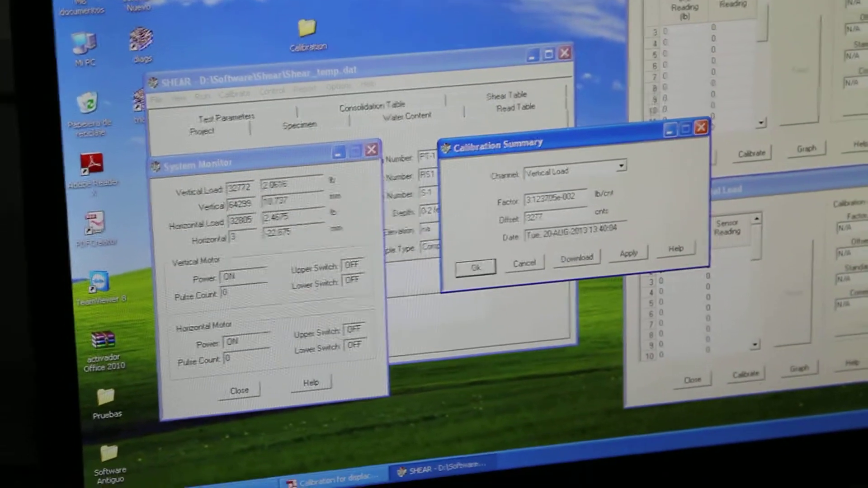
- Apply the new Vertical Load offset, then select the Horizontal Load channel
left_click(641, 263)
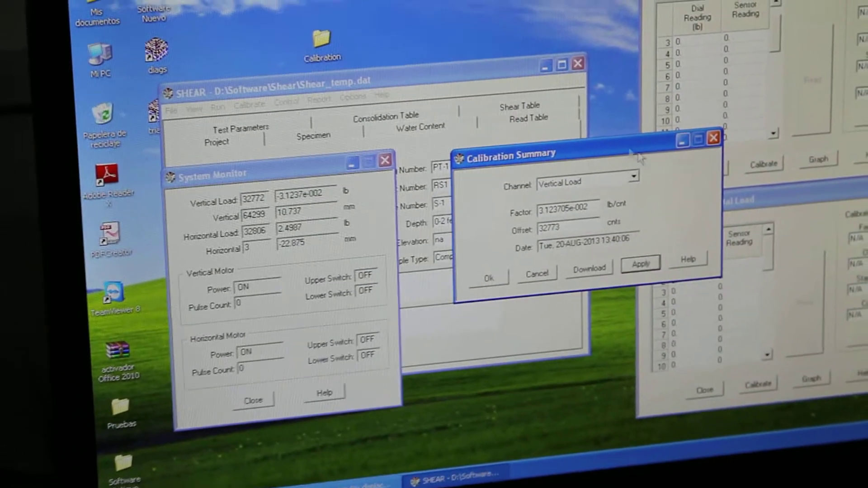
left_click(644, 165)
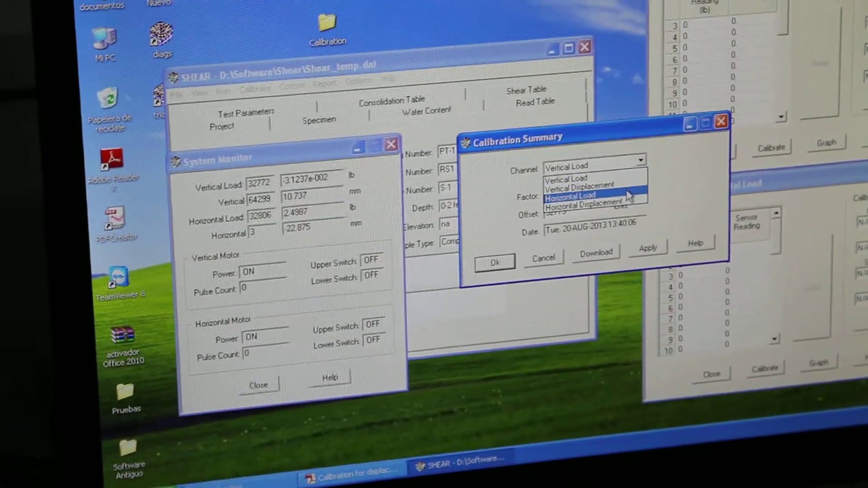
left_click(570, 196)
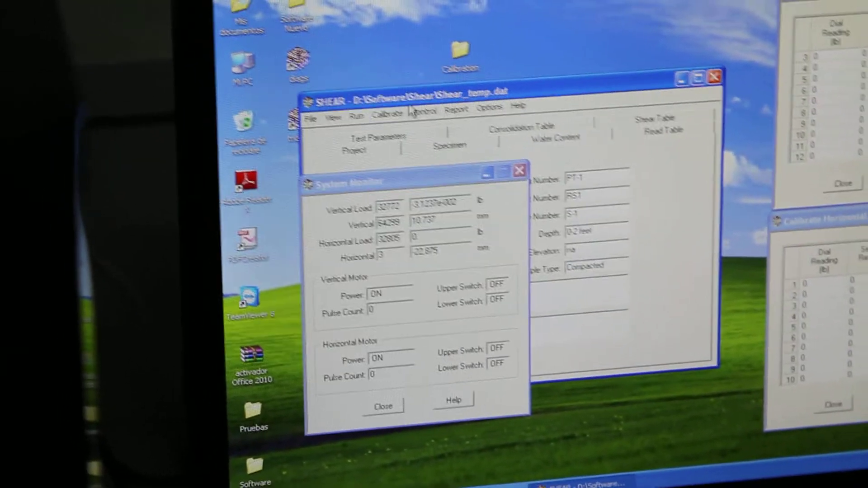
- Choose Vertical Load from the Control menu to open Vertical Load Control
left_click(449, 129)
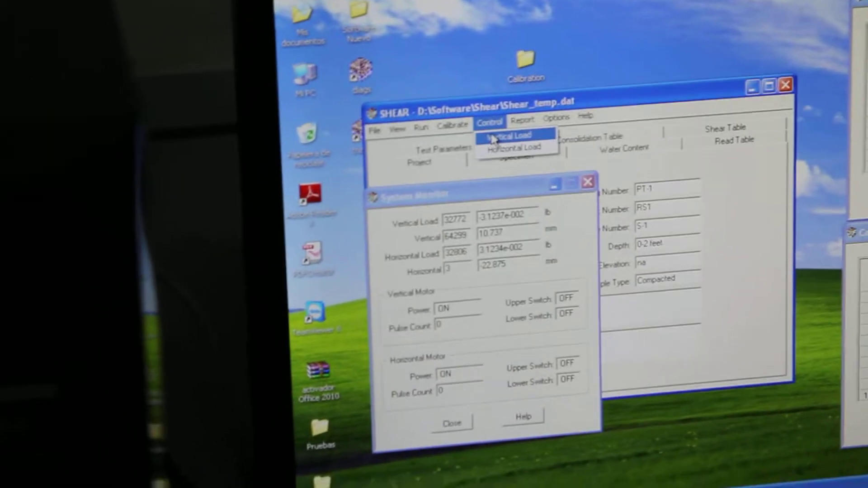
left_click(507, 136)
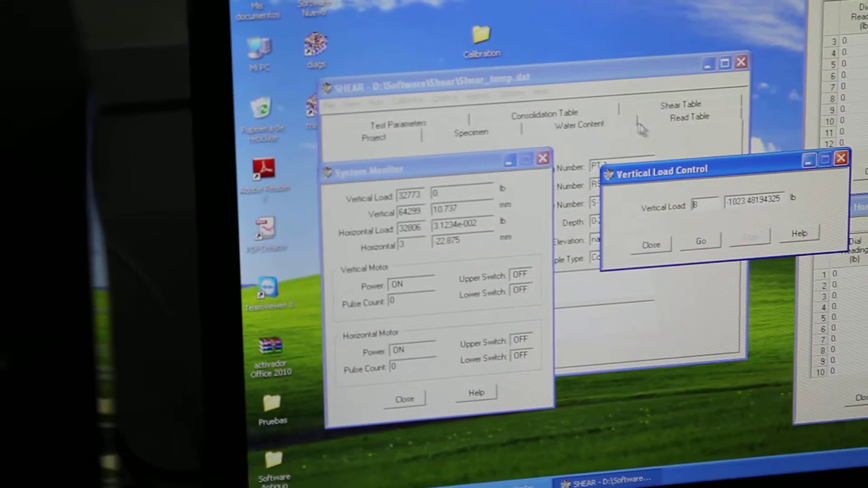